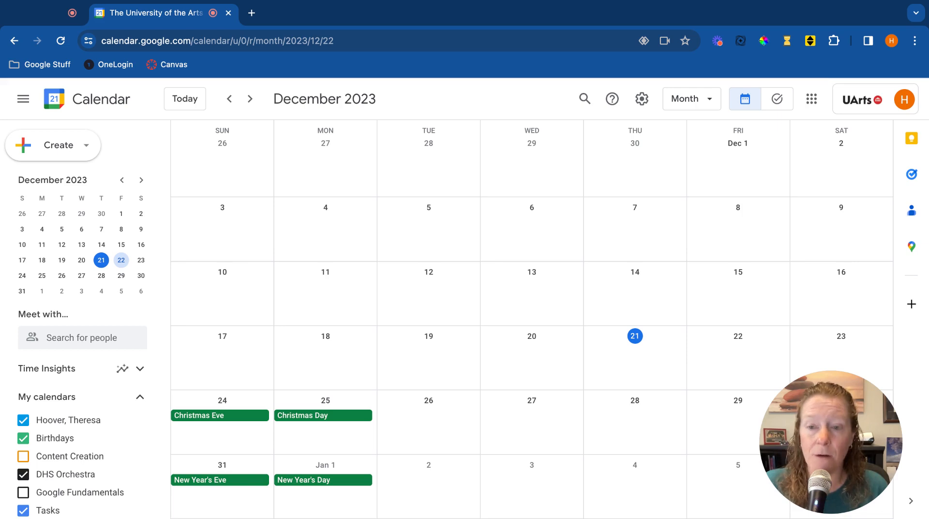
pyautogui.moveTo(695, 140)
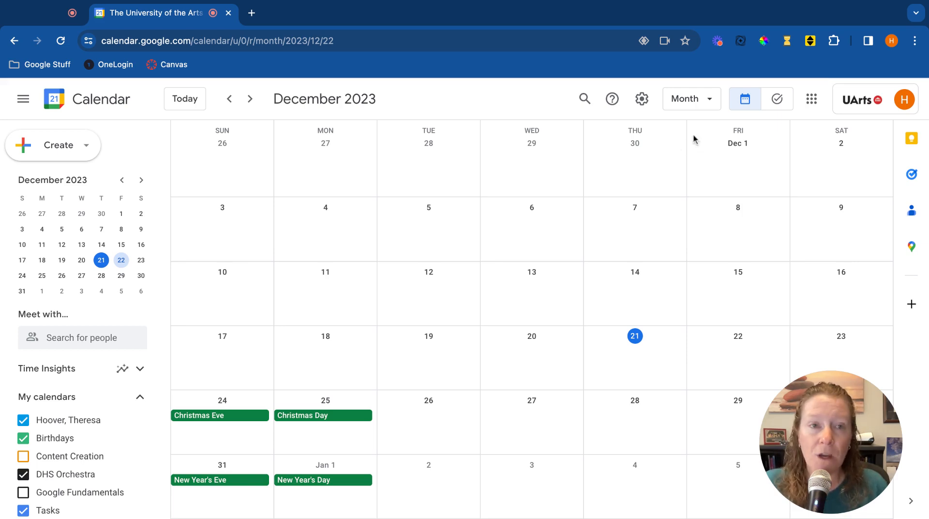
# Step: Switch the calendar from Month to Day view, then to the week of December 17–23, 2023
pyautogui.click(691, 98)
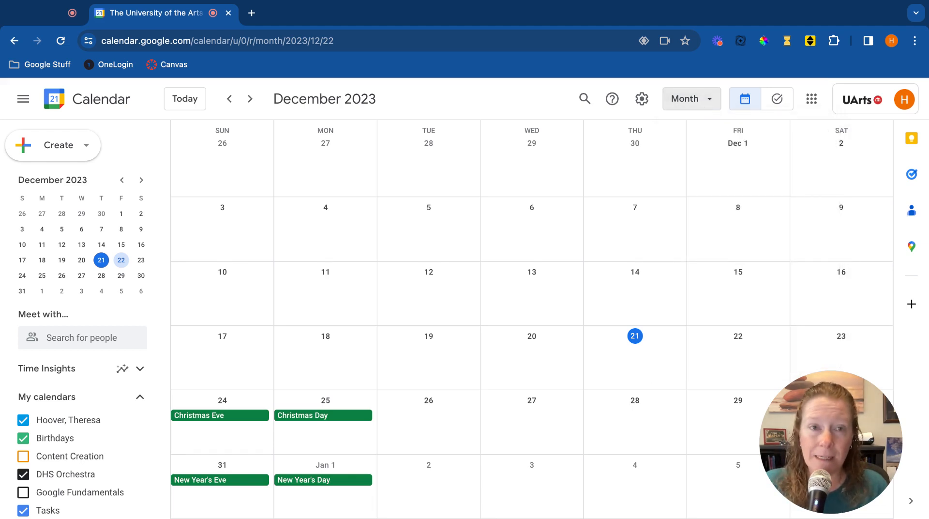
pyautogui.click(691, 98)
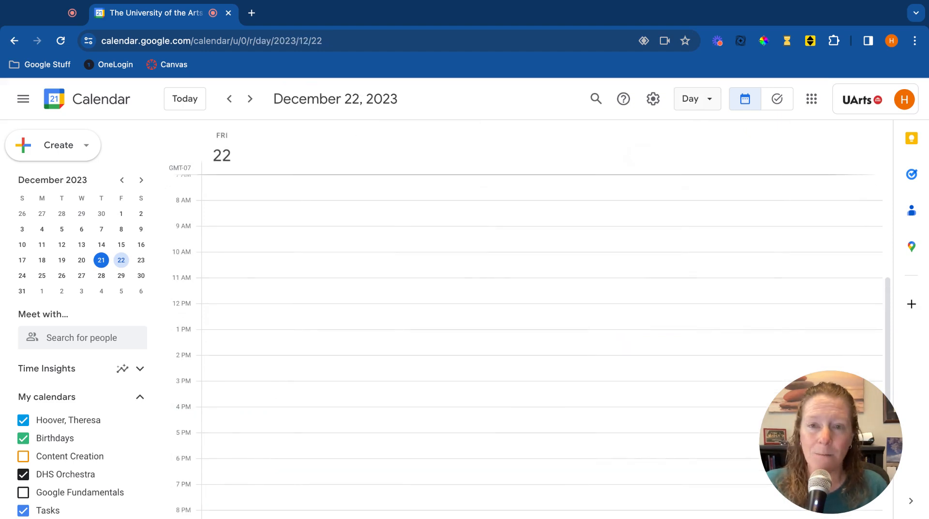
pyautogui.click(696, 98)
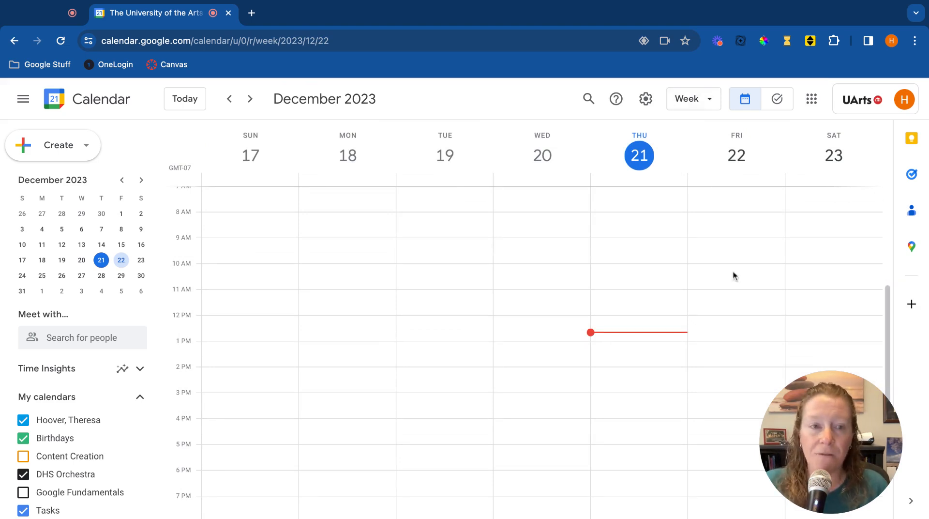
# Step: Discard a draft event on Friday the 22nd and return to the December 2023 month view
pyautogui.click(732, 262)
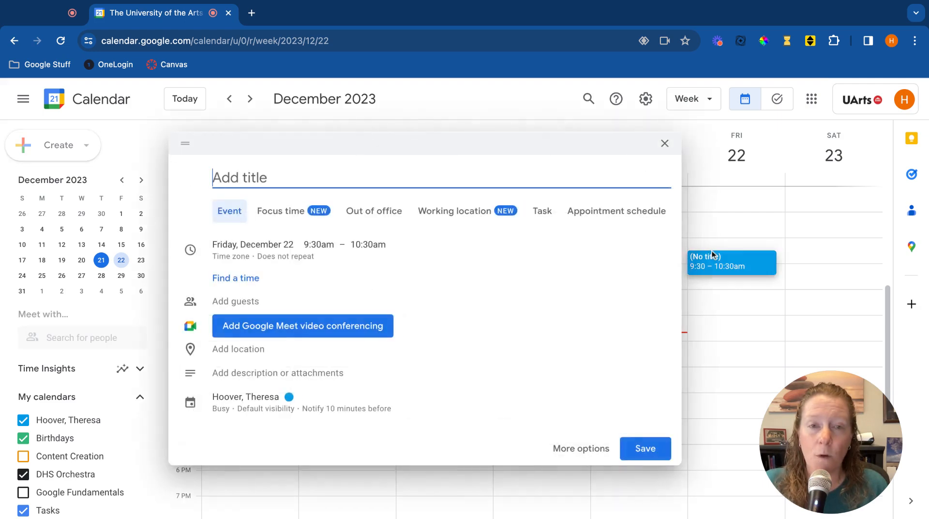
pyautogui.moveTo(617, 215)
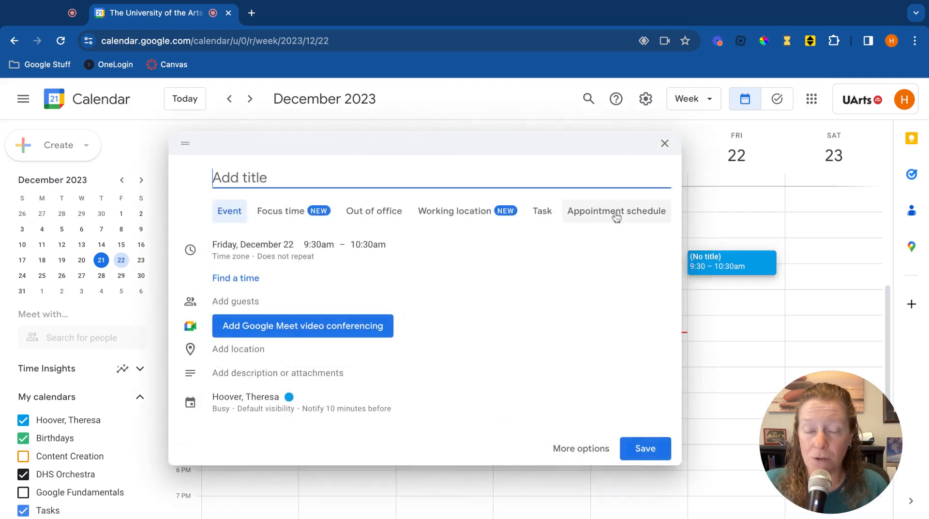
pyautogui.click(665, 143)
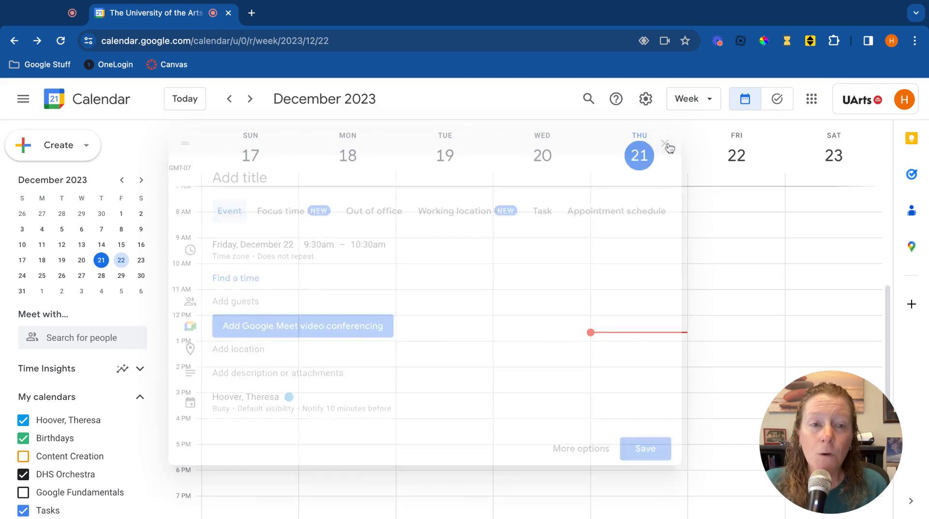
pyautogui.click(664, 148)
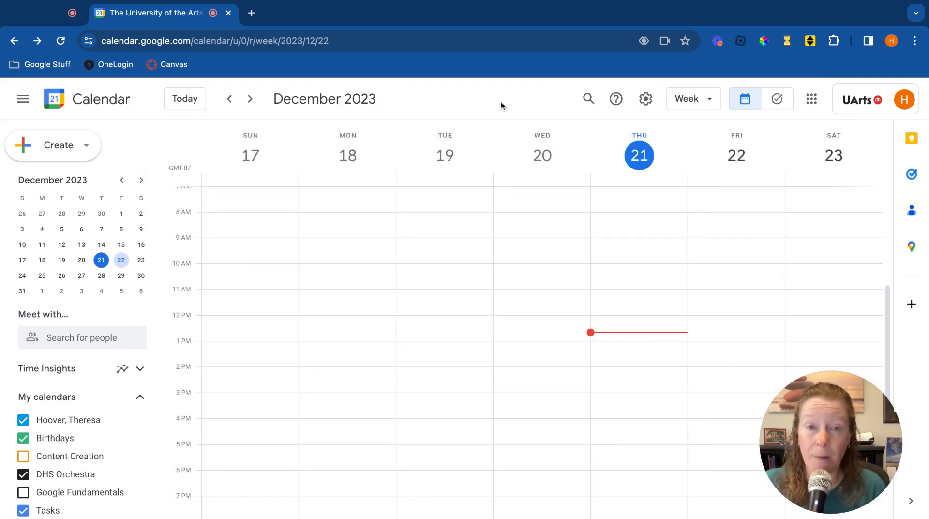
pyautogui.click(693, 99)
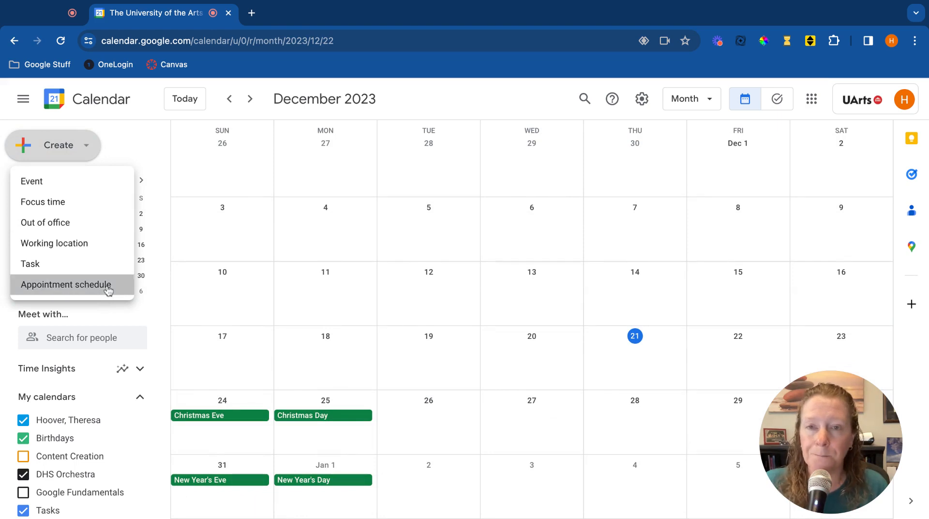
# Step: Create an appointment schedule titled 'Band Auditions' with 30-minute appointments that does not repeat
pyautogui.click(66, 284)
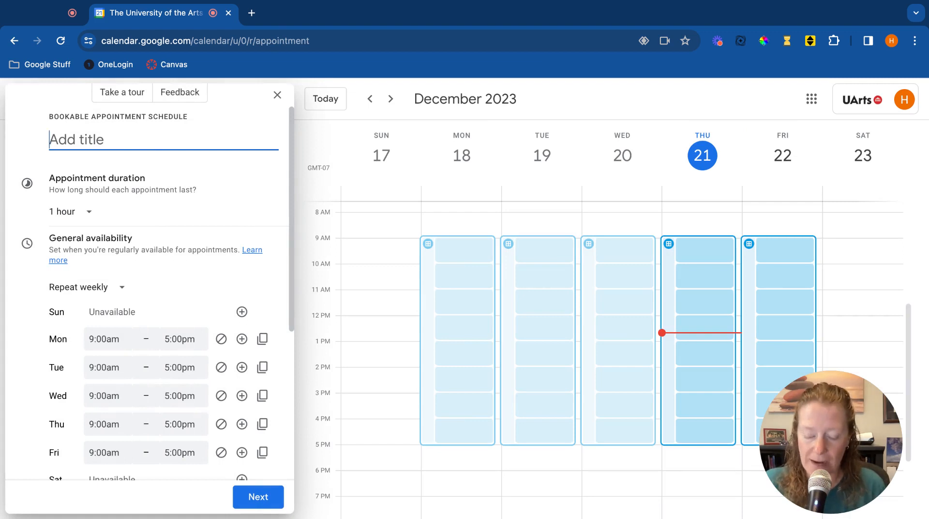
pyautogui.write('Band Auditions')
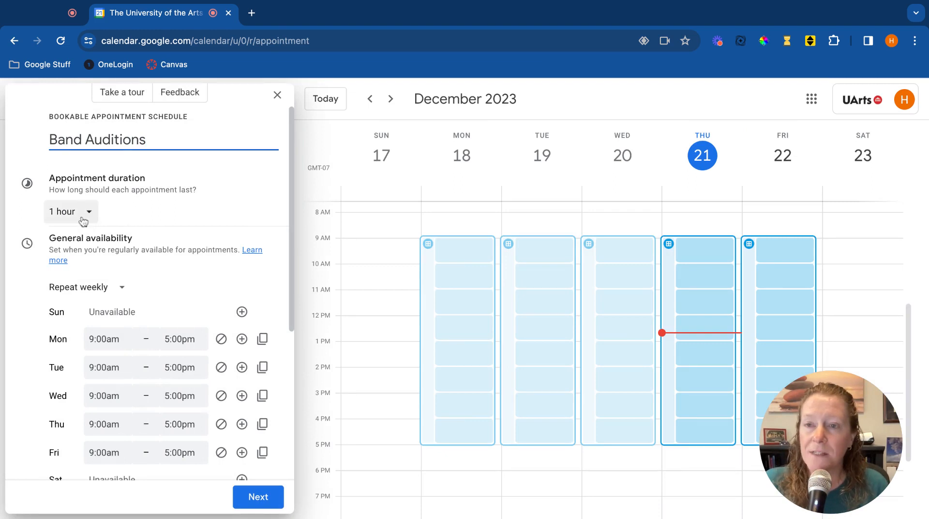
pyautogui.click(71, 212)
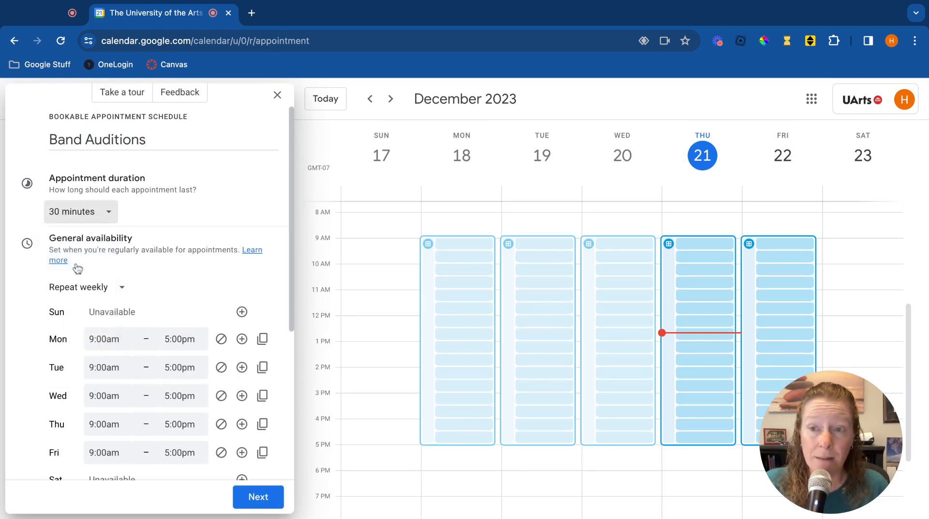
pyautogui.scroll(-3)
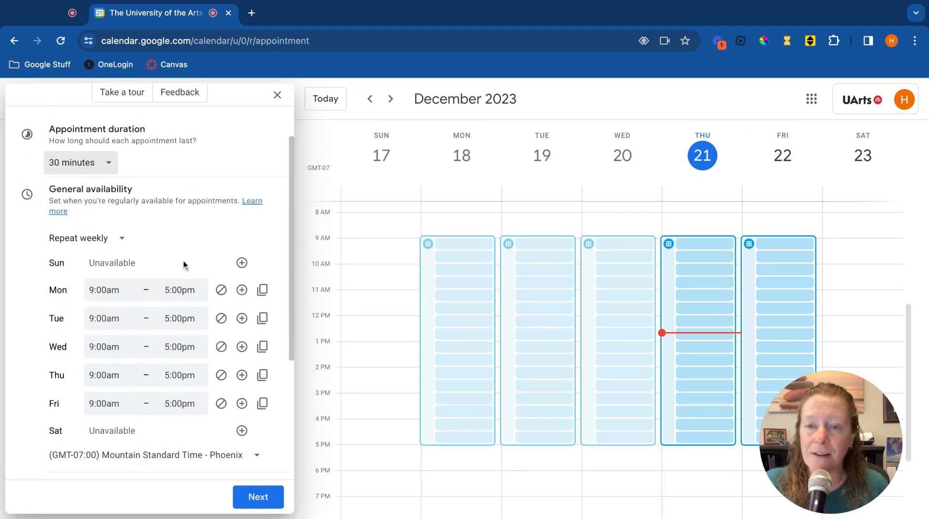
pyautogui.scroll(-3)
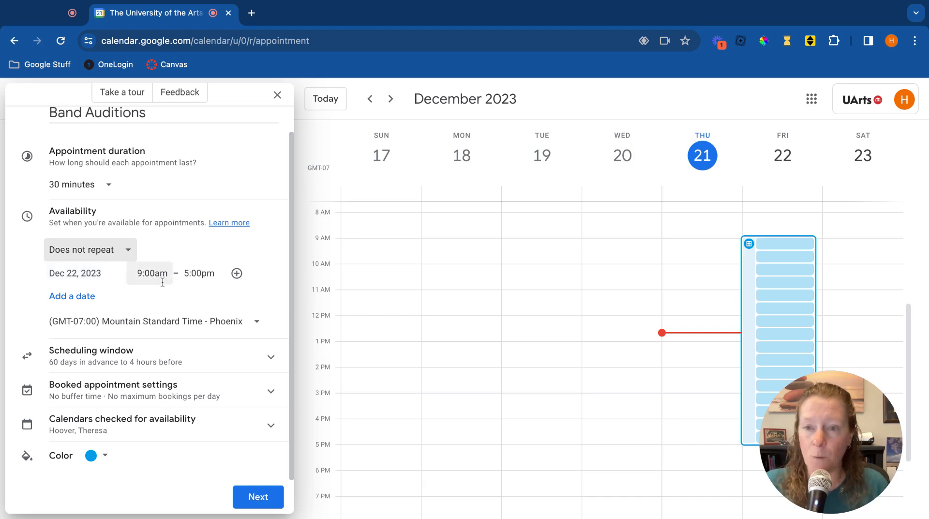
# Step: Set the Dec 22 availability to run from 10:00am to 4:00pm
pyautogui.click(151, 273)
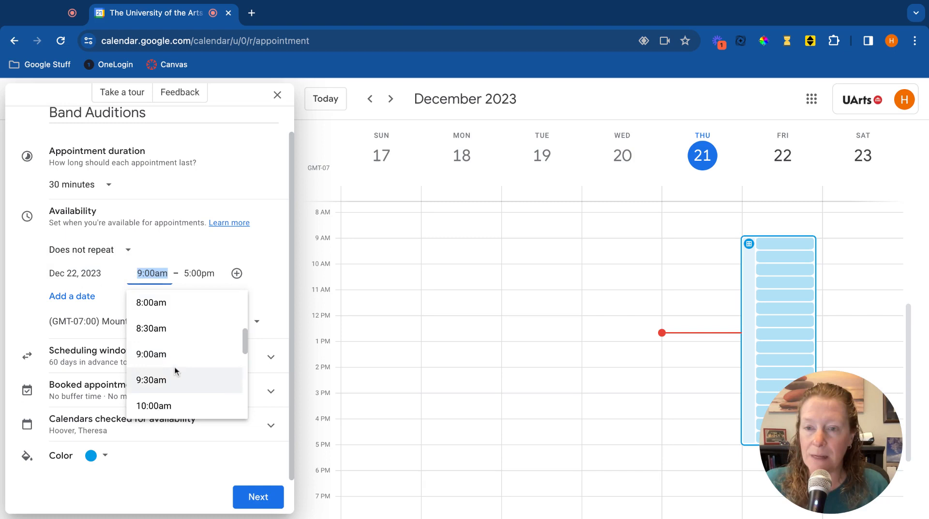
pyautogui.click(150, 405)
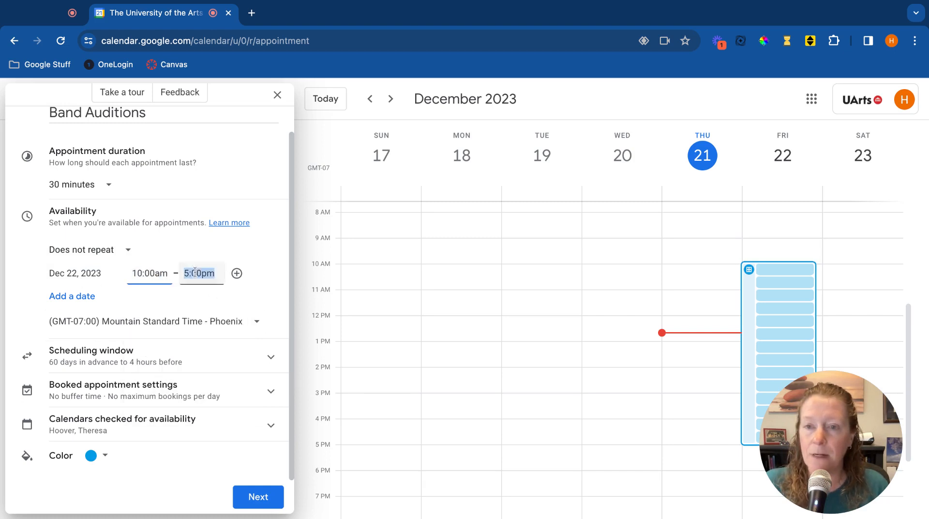
pyautogui.write('4:00pm')
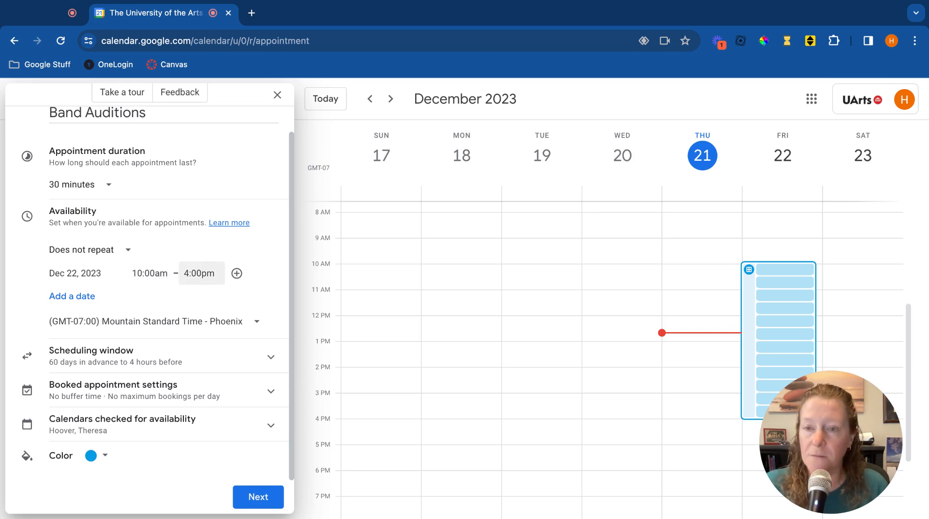
pyautogui.moveTo(207, 361)
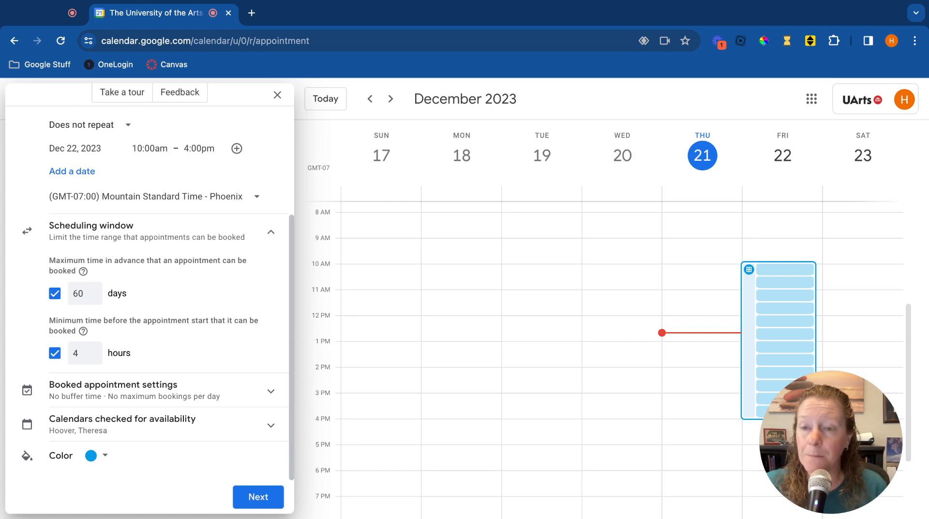
pyautogui.moveTo(236, 388)
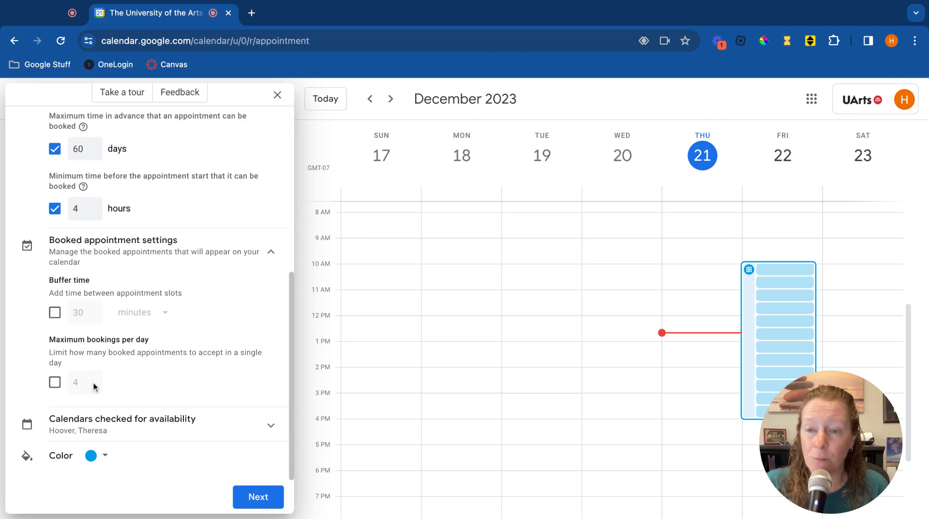
pyautogui.moveTo(130, 275)
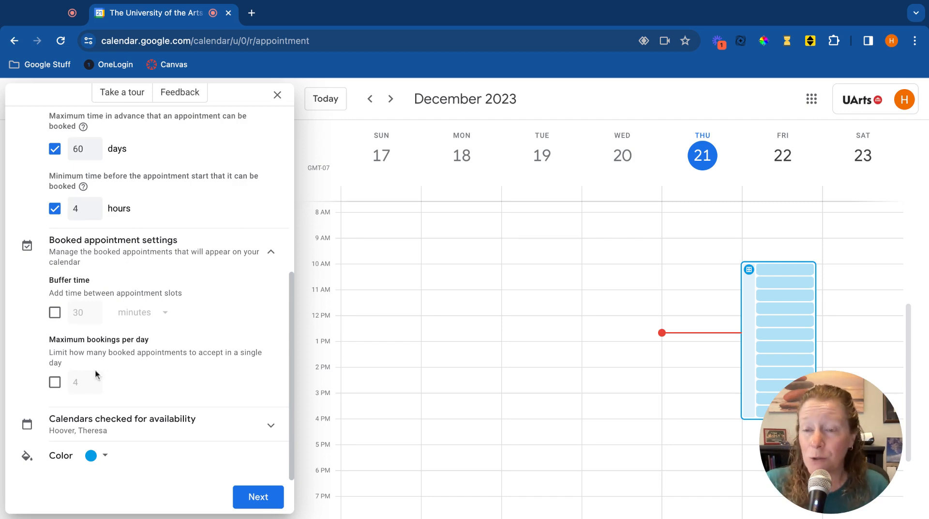
# Step: Limit Band Auditions to a maximum of 10 bookings per day
pyautogui.click(55, 382)
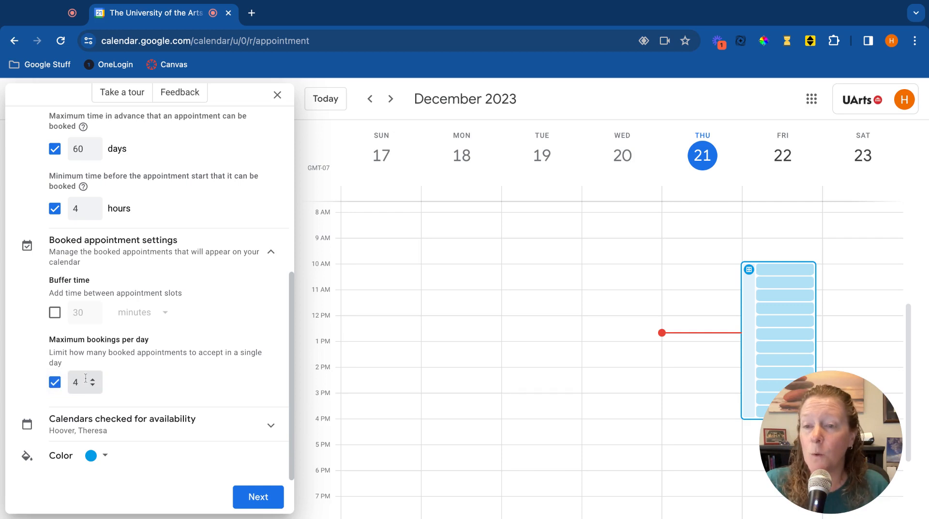
pyautogui.write('10')
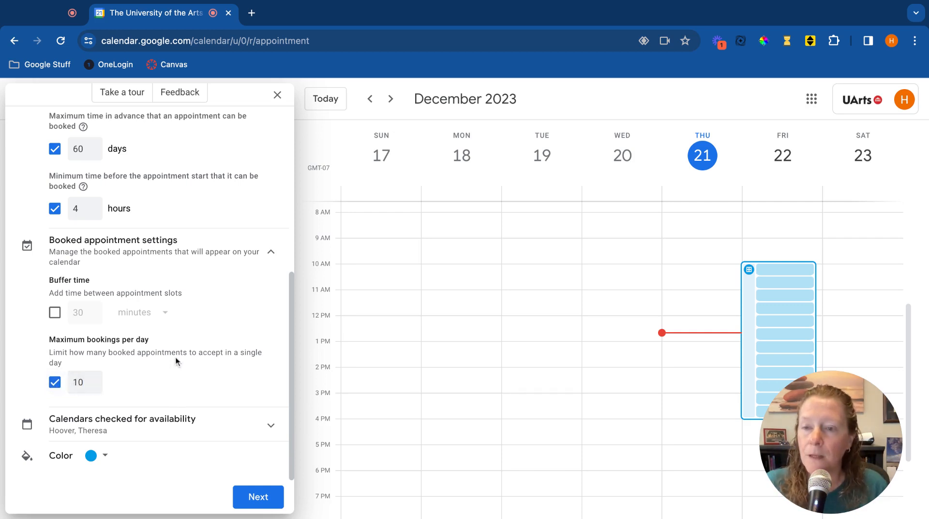
pyautogui.moveTo(242, 430)
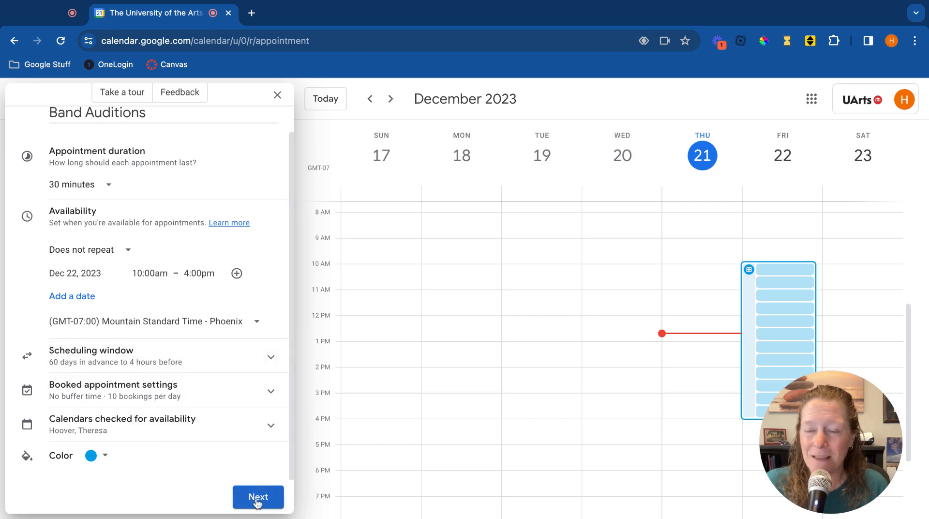
# Step: Review the booking page settings: meeting location choices, booking form fields and confirmation reminders
pyautogui.click(257, 496)
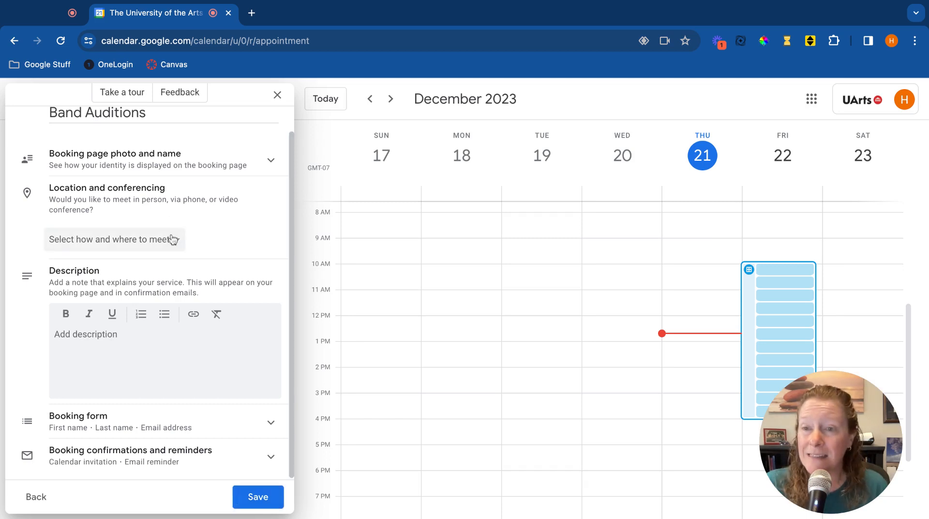
pyautogui.click(114, 239)
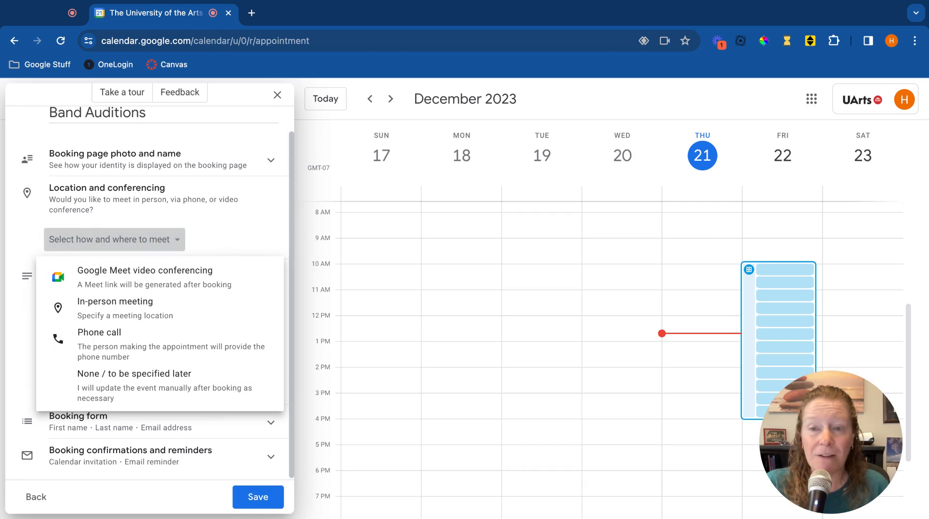
pyautogui.moveTo(182, 310)
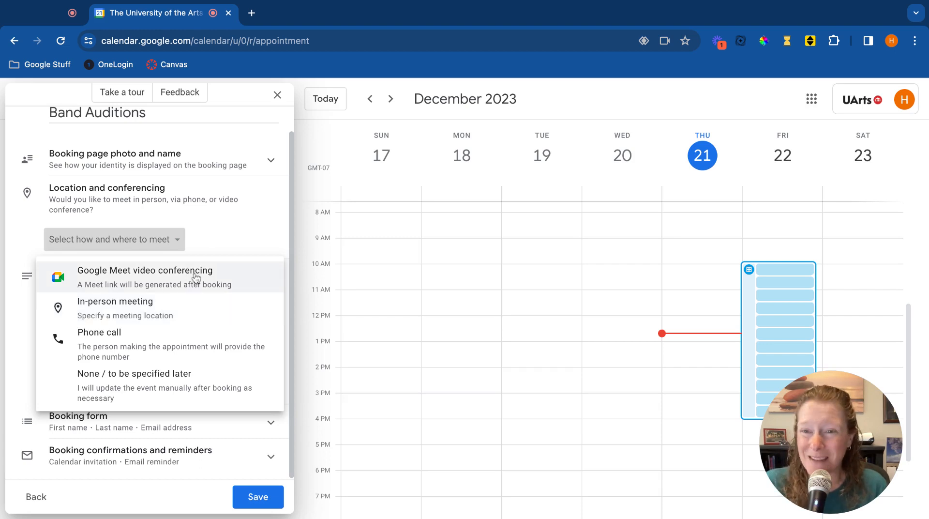
pyautogui.moveTo(186, 387)
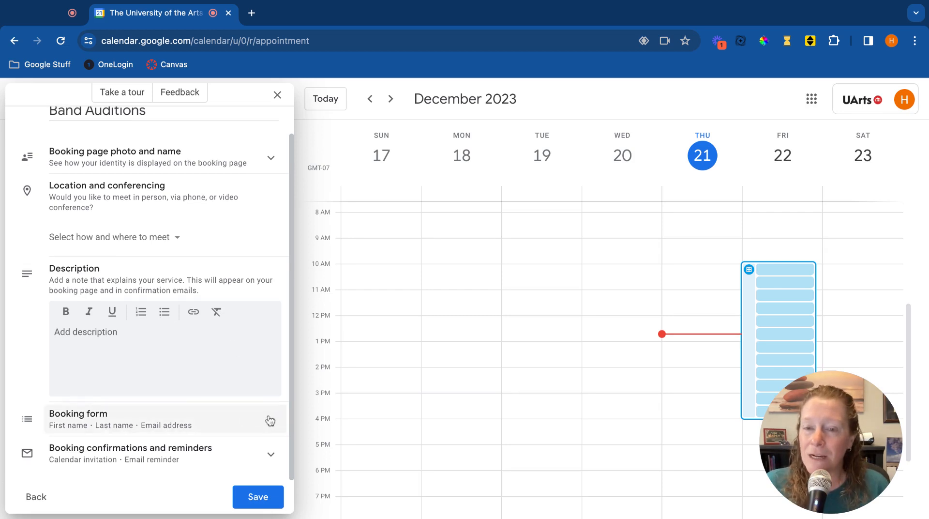
pyautogui.click(271, 420)
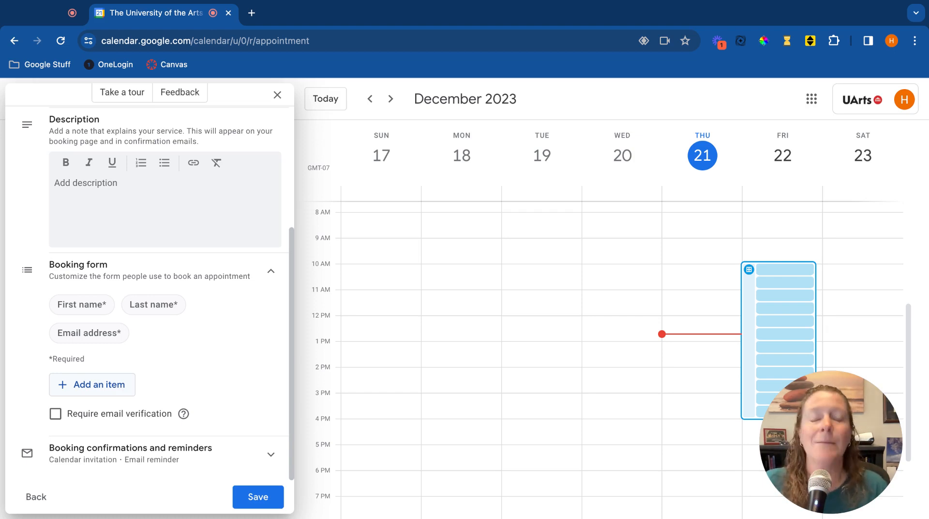
pyautogui.moveTo(259, 441)
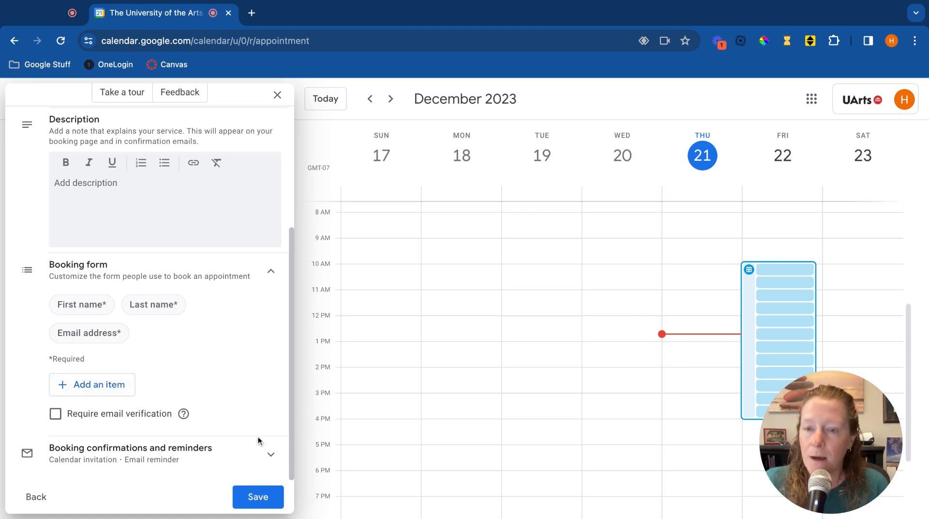
pyautogui.click(272, 454)
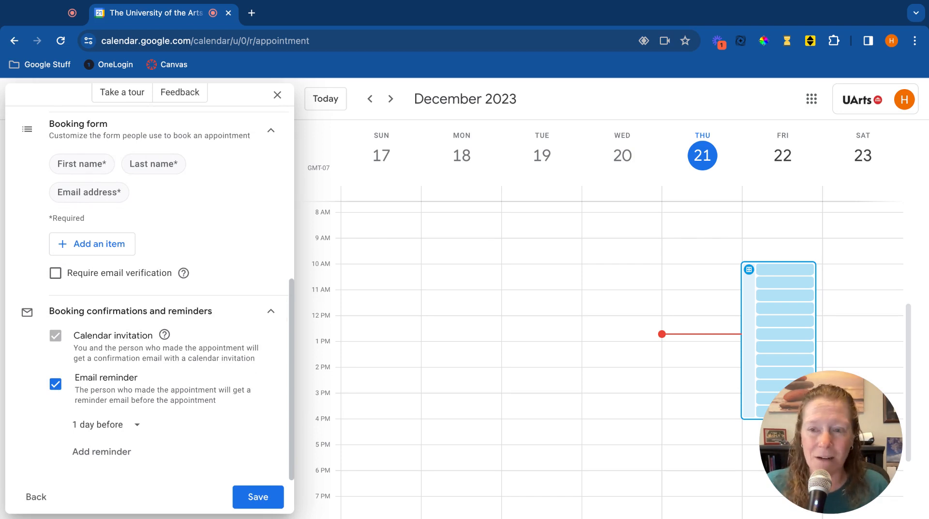
pyautogui.click(106, 425)
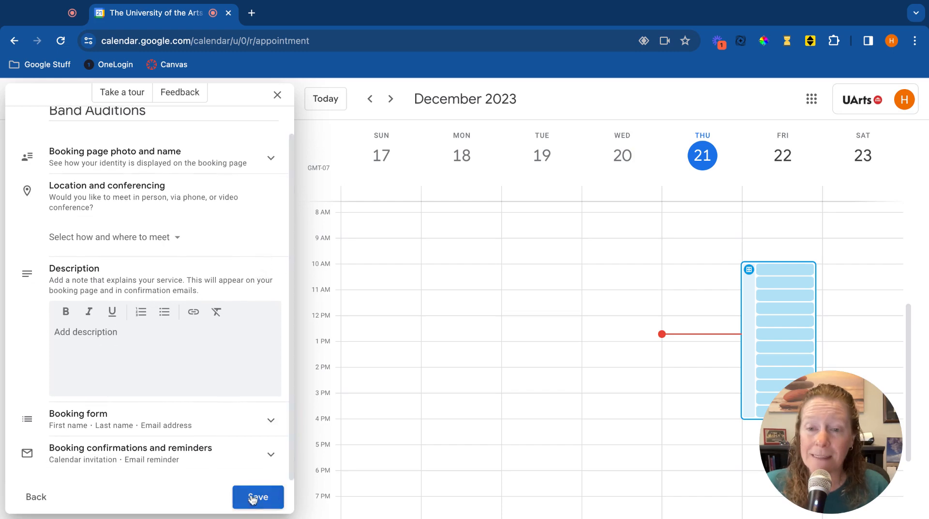
# Step: Save the Band Auditions schedule and copy its booking page link from the share options
pyautogui.click(258, 497)
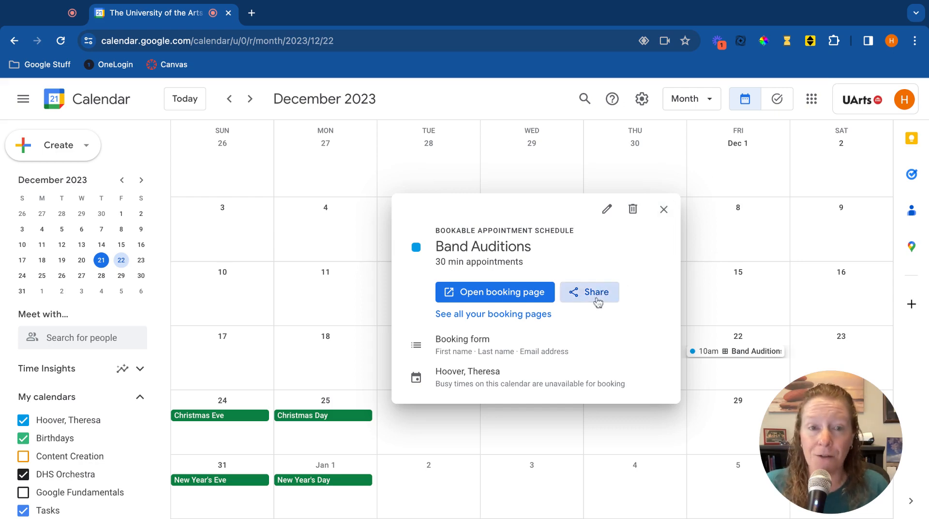
pyautogui.click(589, 292)
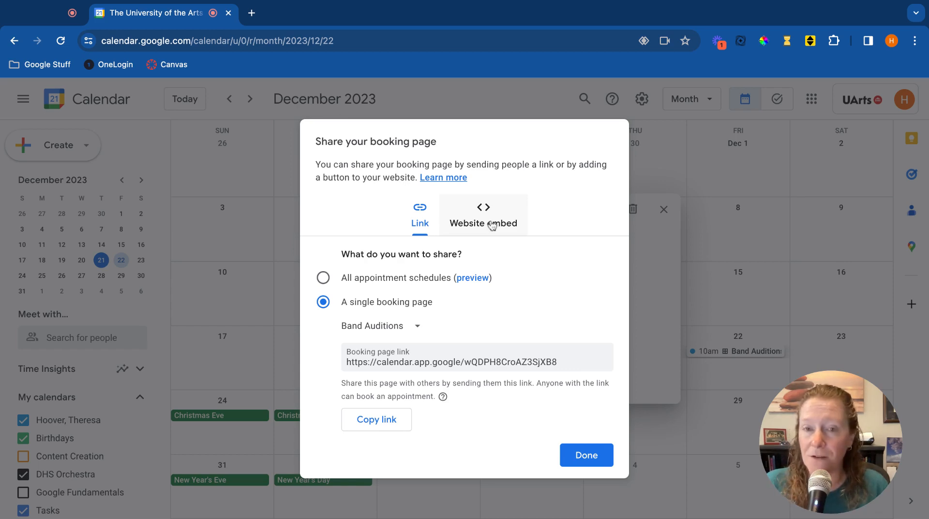
pyautogui.click(376, 419)
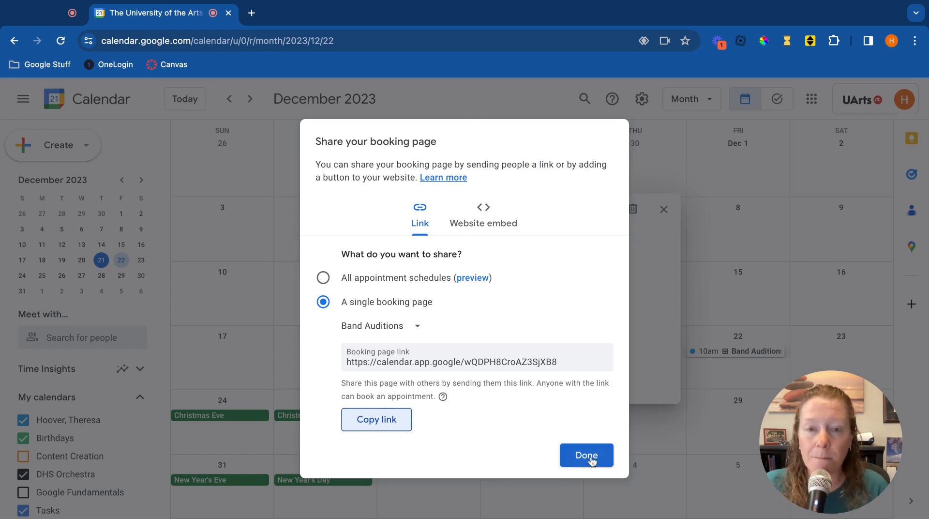
pyautogui.click(586, 455)
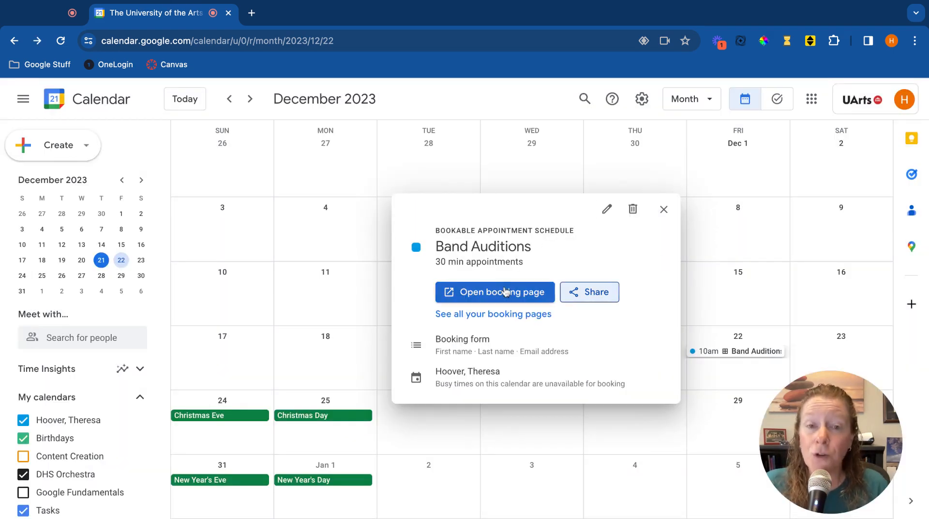
pyautogui.moveTo(507, 297)
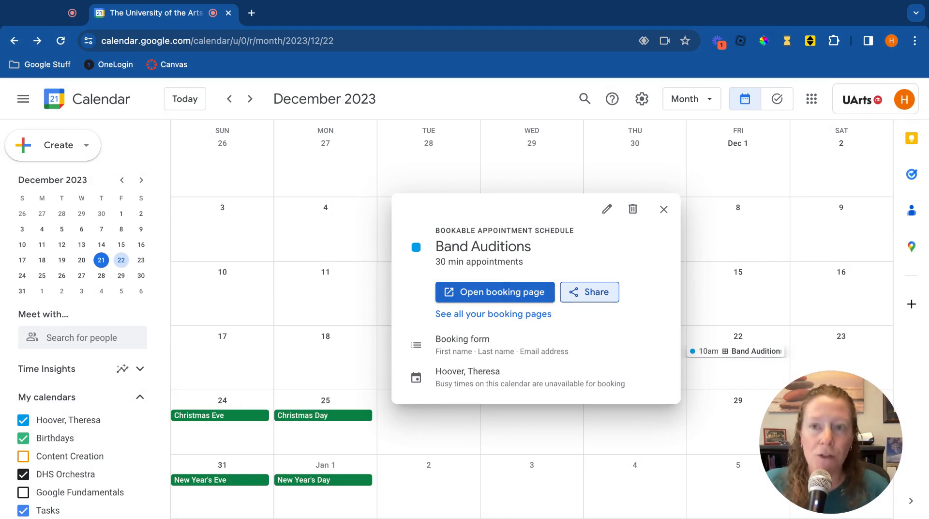
# Step: On the Band Auditions booking page, choose the 1:00pm slot on Friday December 22
pyautogui.click(494, 292)
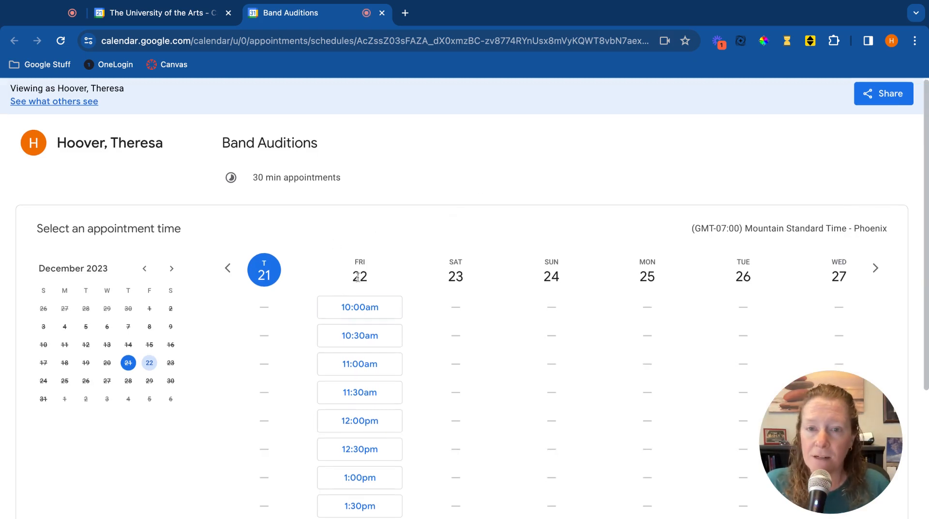
pyautogui.scroll(-3)
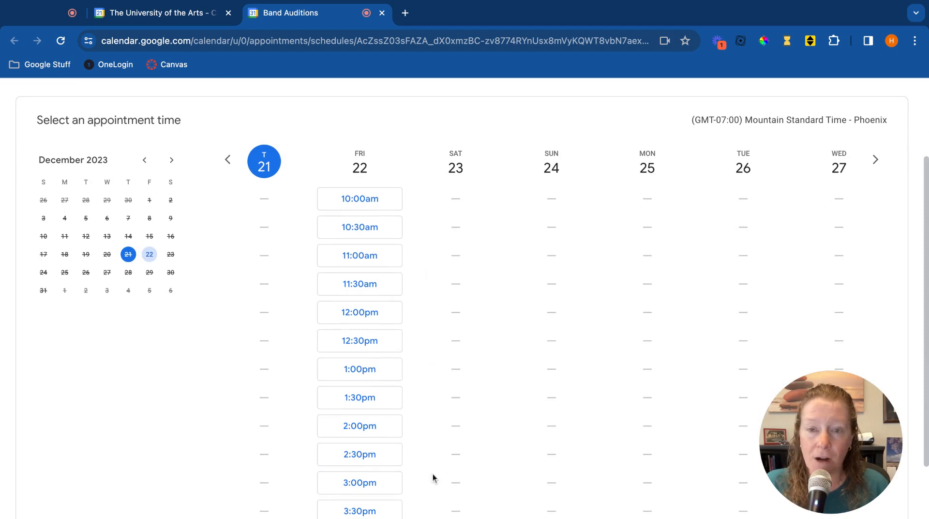
pyautogui.scroll(-3)
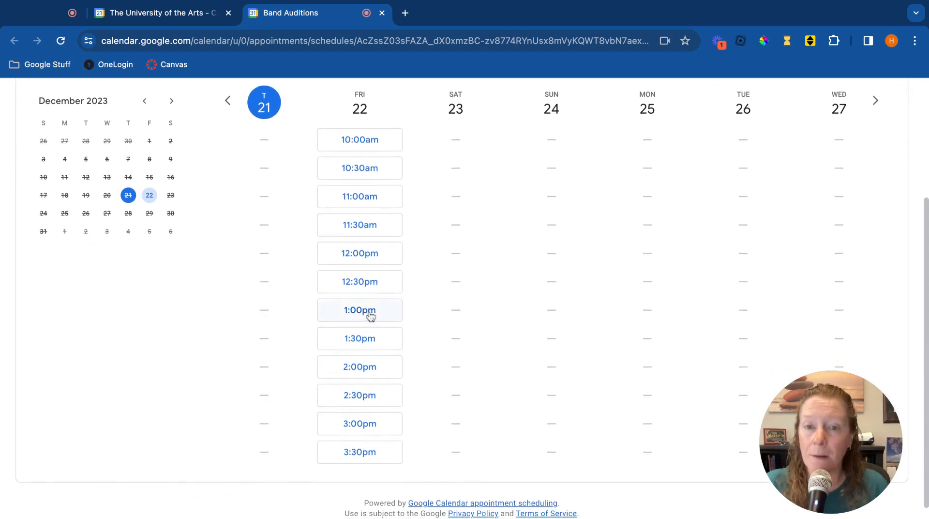
pyautogui.click(360, 310)
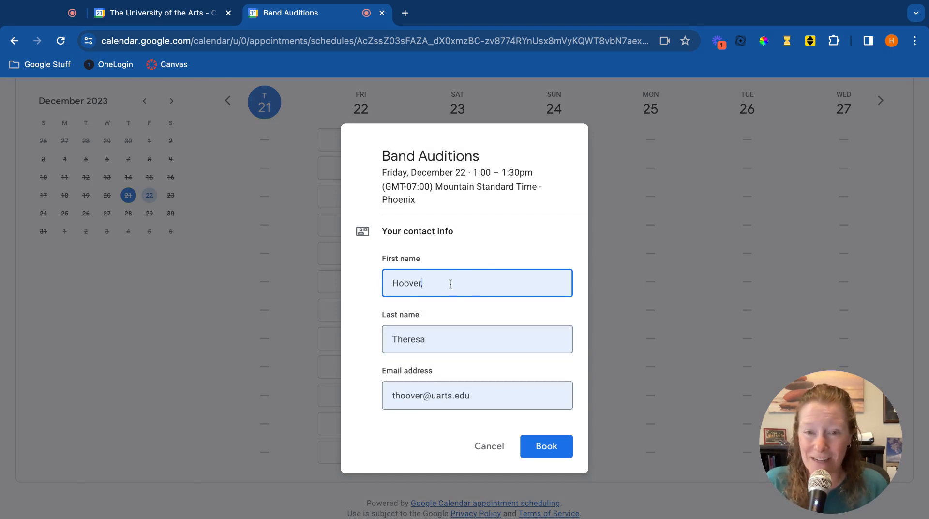
# Step: Correct the name fields, book the 1:00–1:30pm appointment and close the confirmation
pyautogui.doubleClick(406, 284)
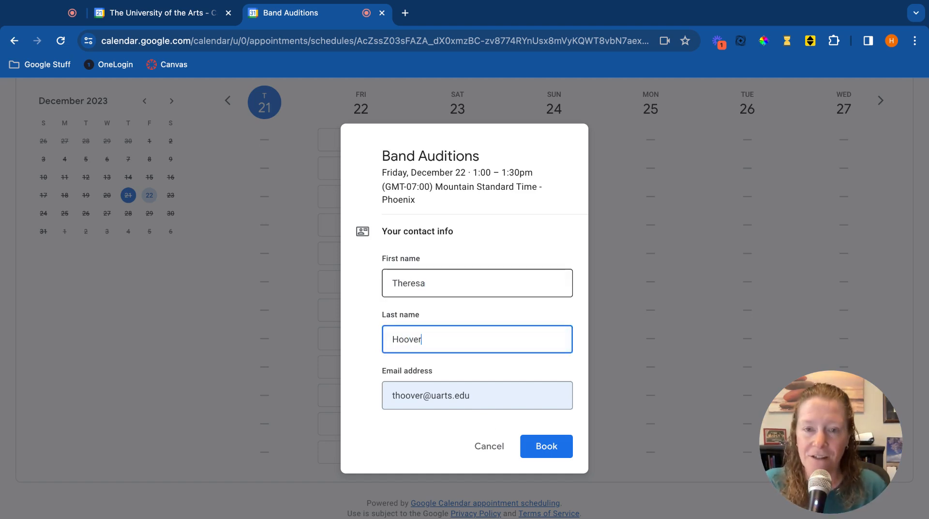
pyautogui.click(546, 446)
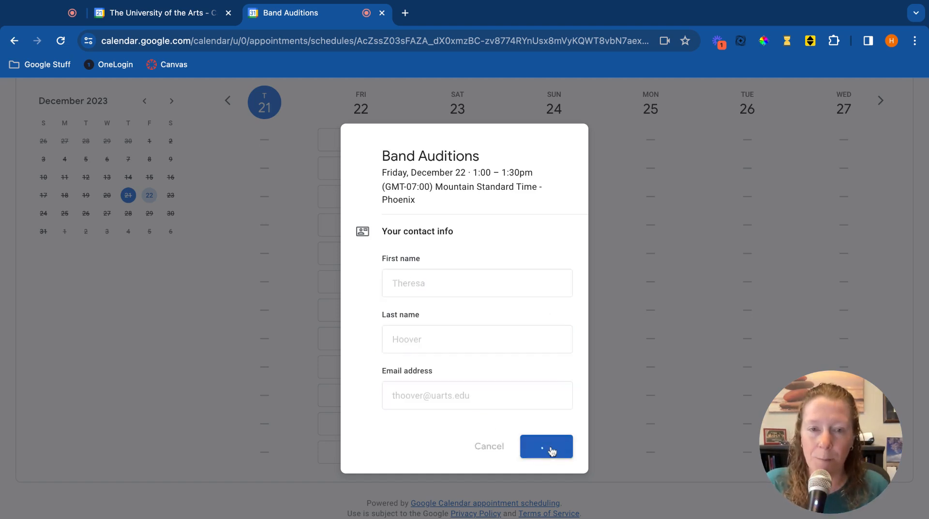
pyautogui.click(545, 446)
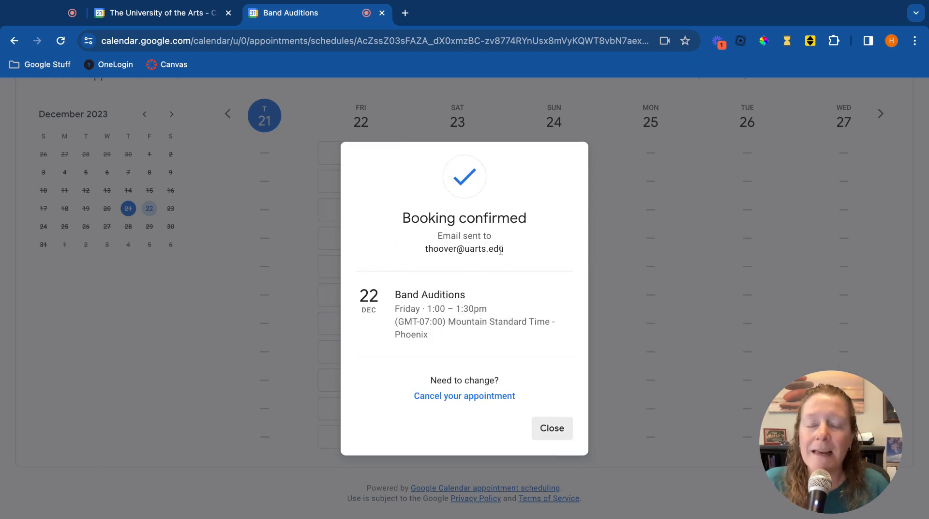
pyautogui.moveTo(499, 245)
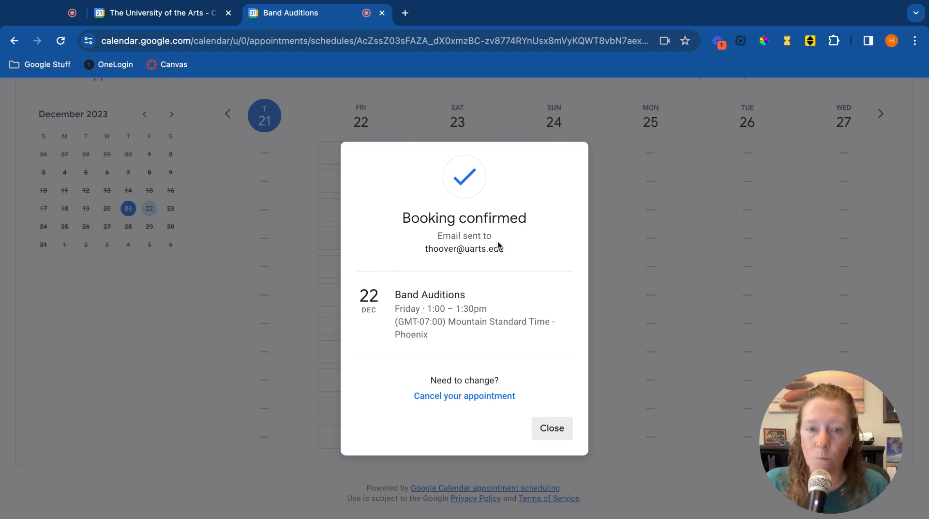
pyautogui.moveTo(463, 417)
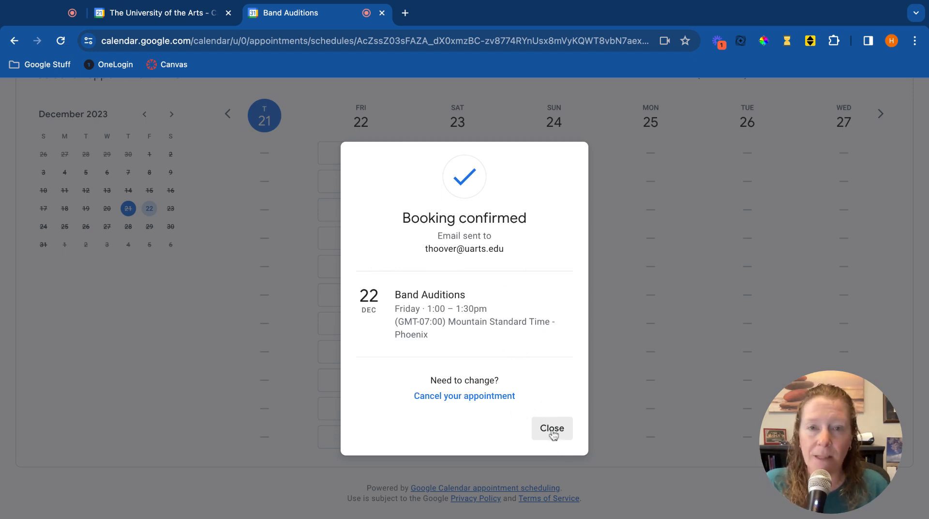
pyautogui.click(552, 428)
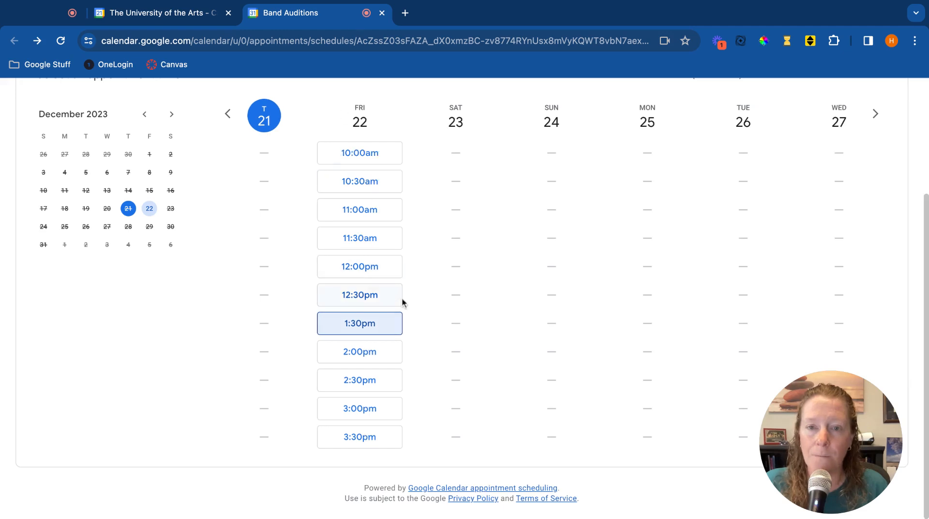
pyautogui.moveTo(409, 314)
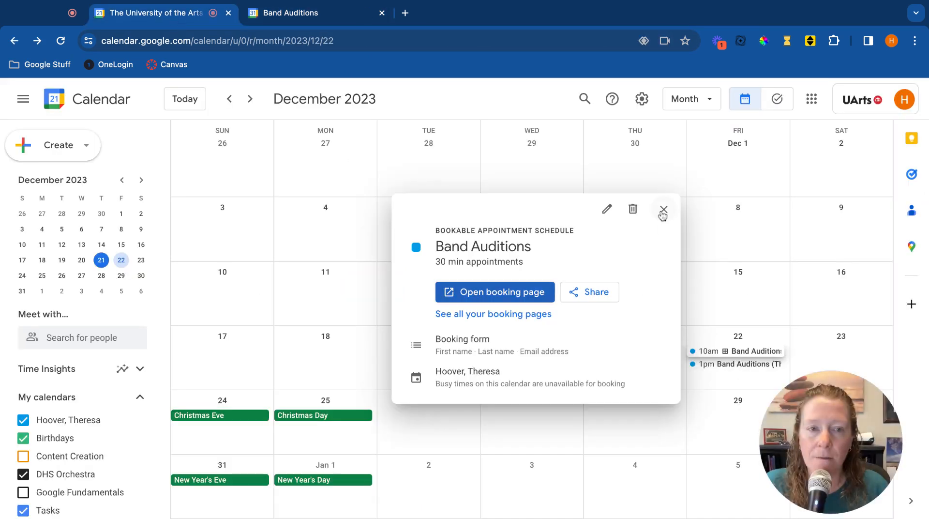
# Step: View details of the 10am Band Auditions schedule and the 1pm test booking on Dec 22 in month view
pyautogui.click(663, 210)
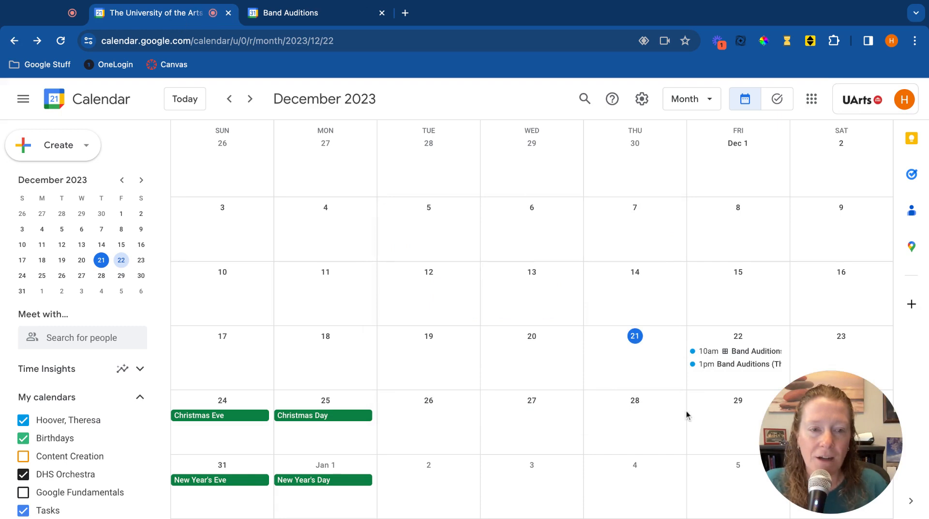
pyautogui.moveTo(765, 351)
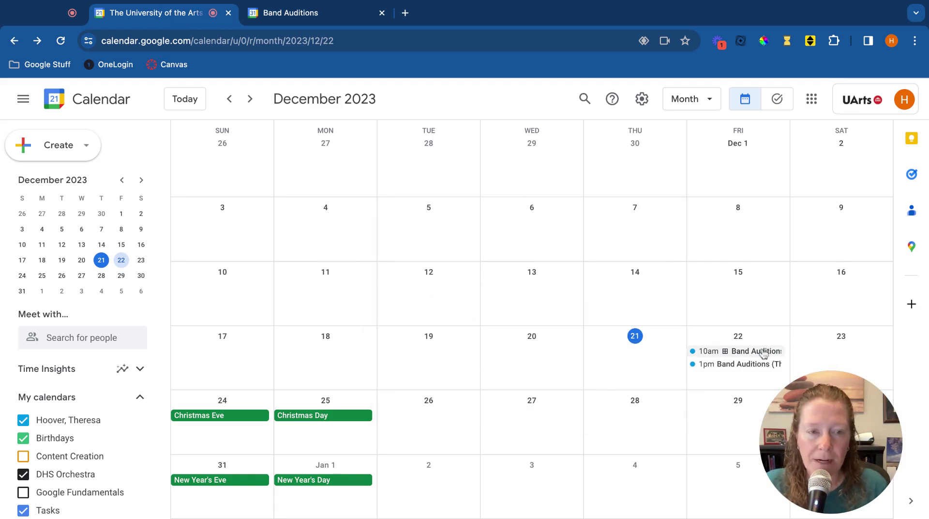
pyautogui.click(749, 352)
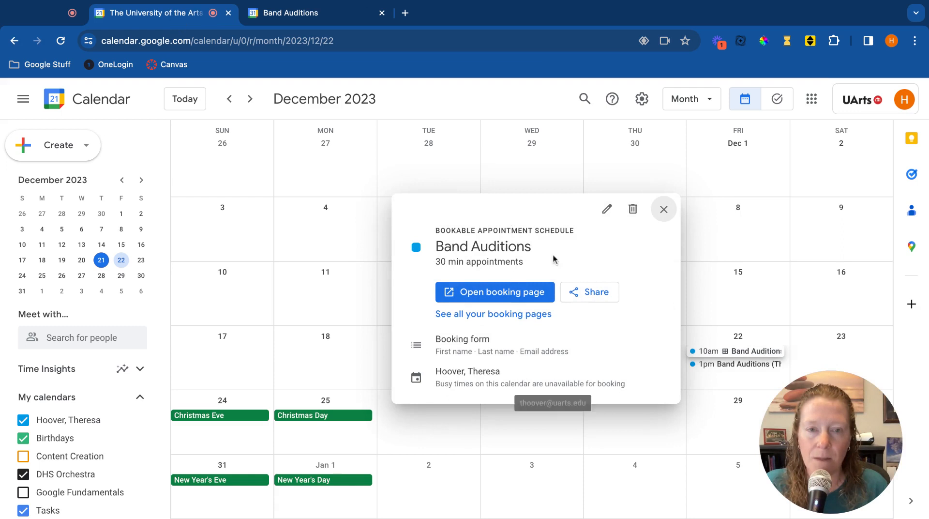
pyautogui.click(662, 209)
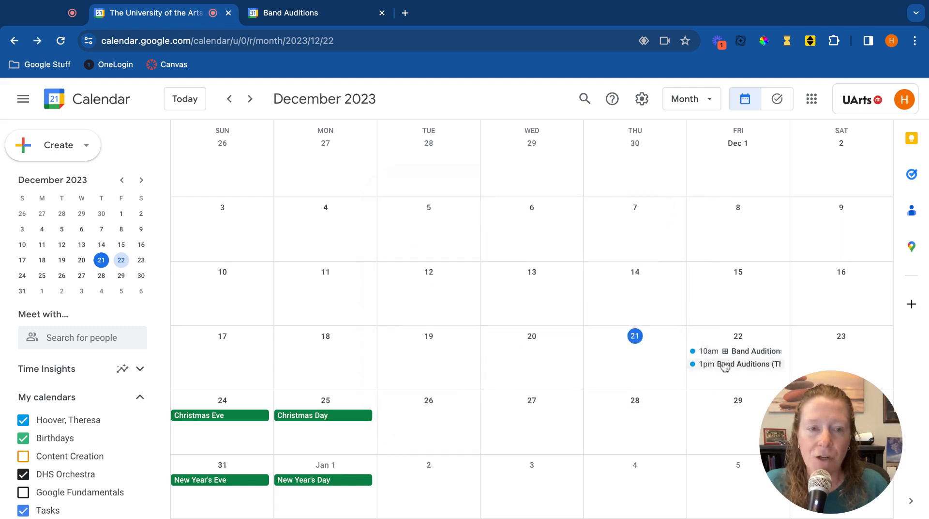
pyautogui.click(727, 364)
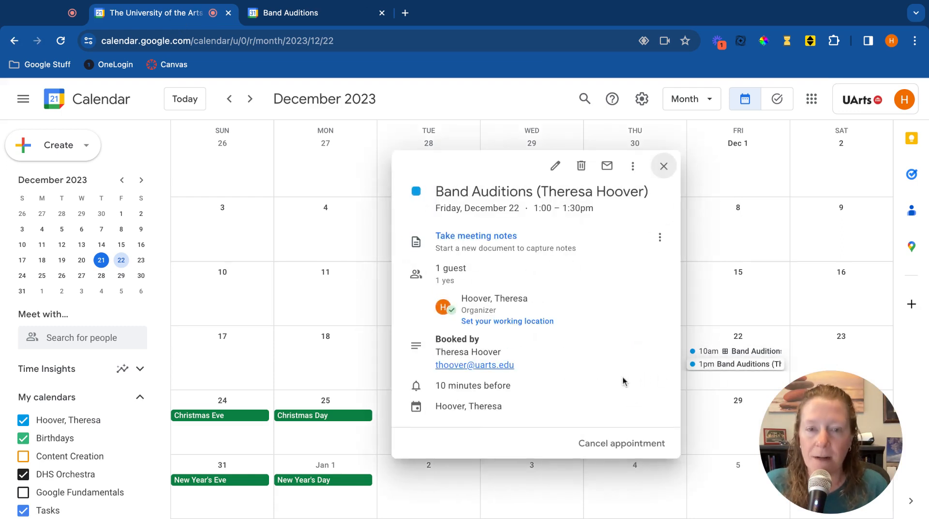
pyautogui.click(664, 166)
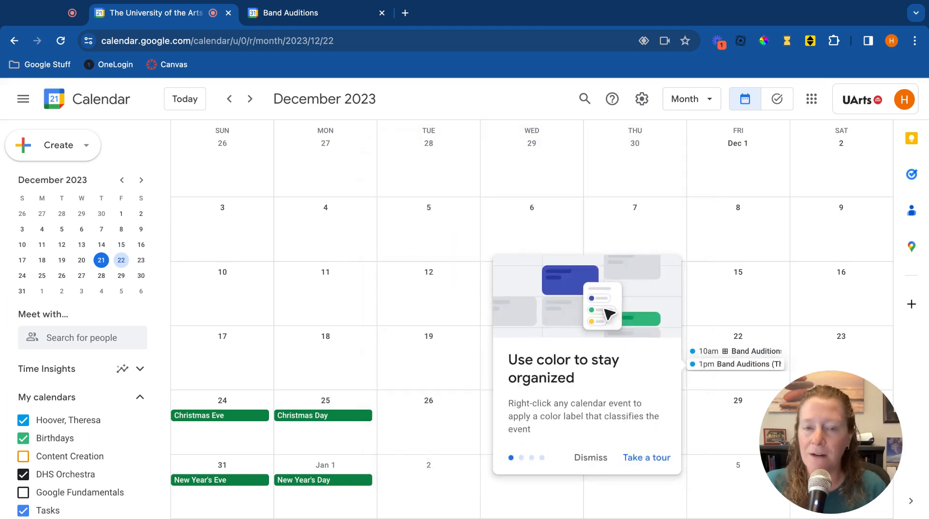
# Step: Dismiss the 'Use color to stay organized' tip to clear the December month view
pyautogui.click(590, 457)
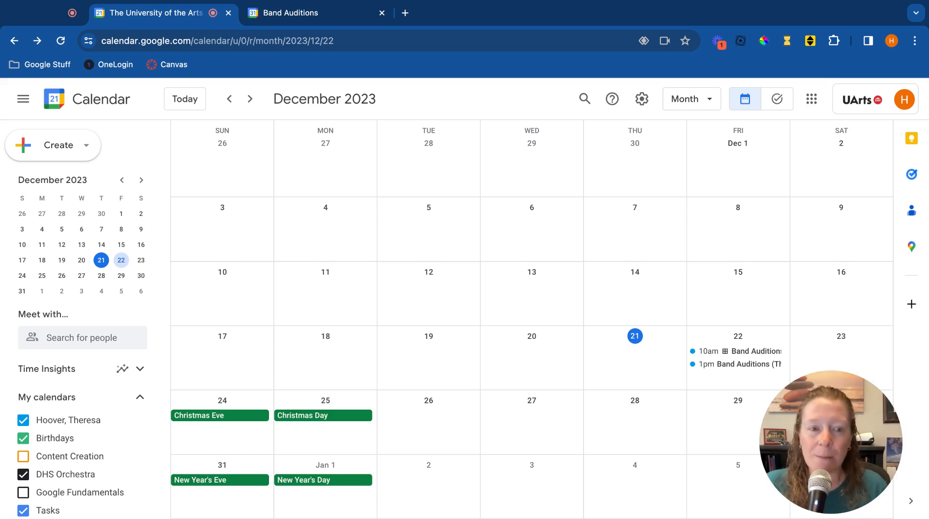
pyautogui.moveTo(528, 201)
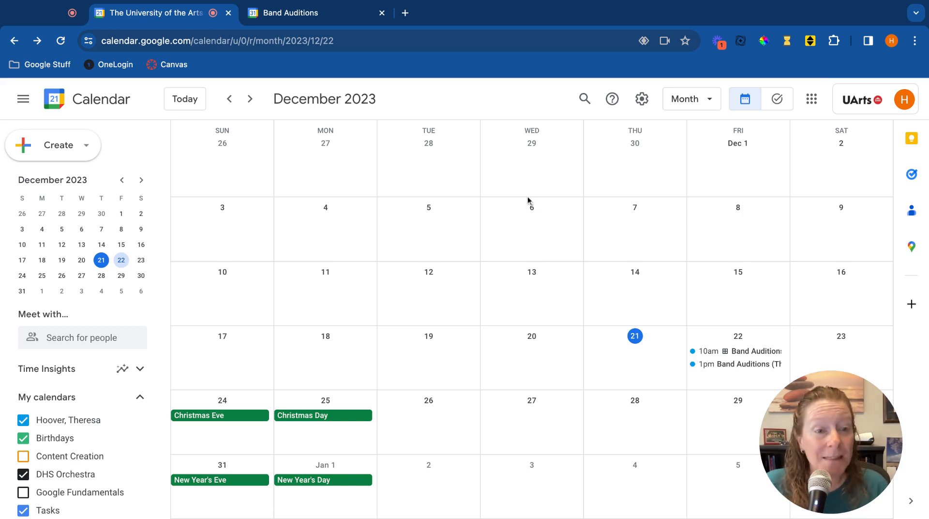